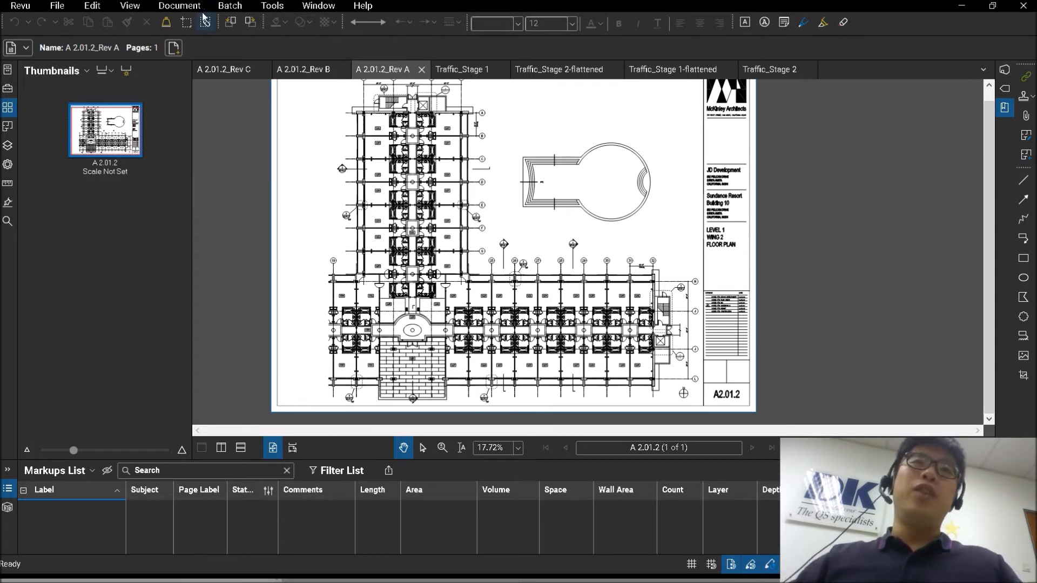
- Show the Document menu listing Overlay Pages and Compare Documents
left_click(179, 6)
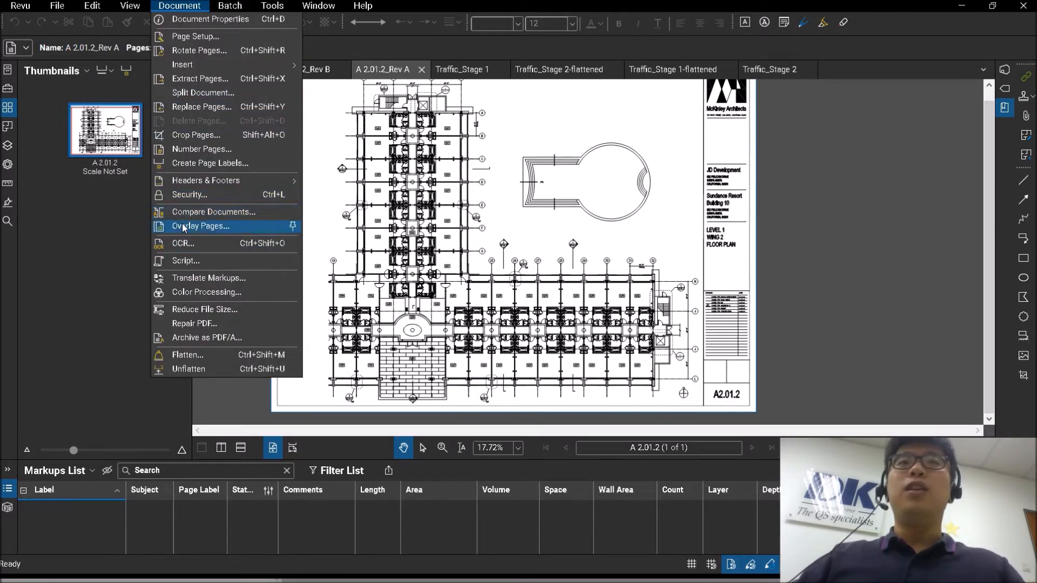
mouse_move(196, 236)
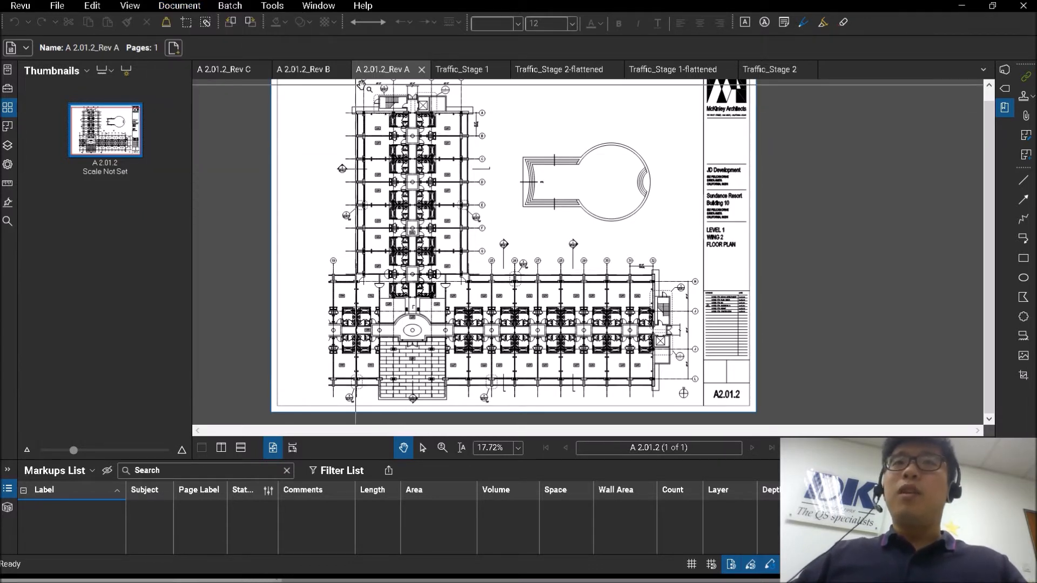
left_click(179, 6)
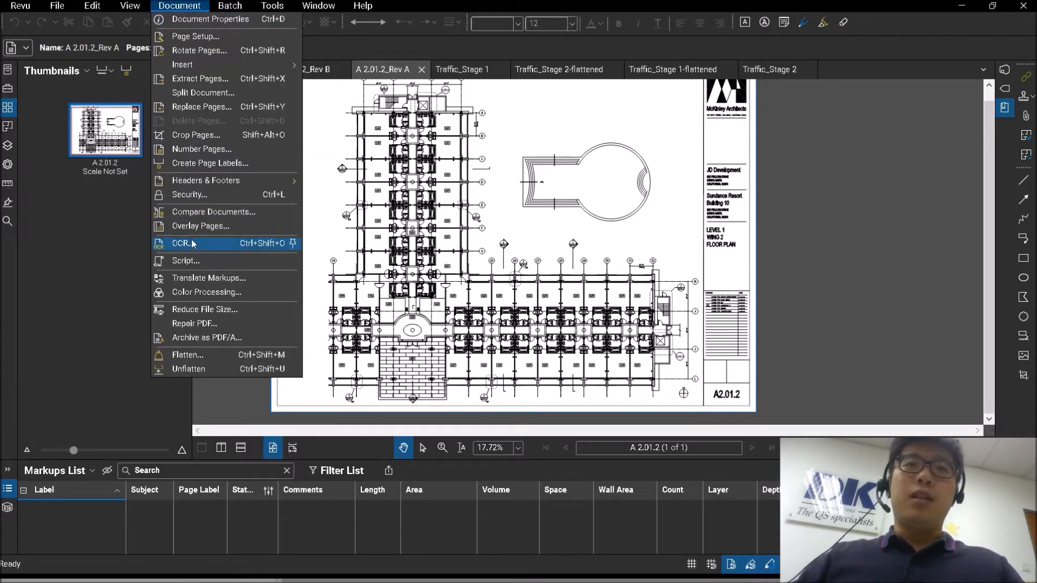
- Add A 2.01.2_Rev B.pdf as a new layer in the Overlay Pages setup
left_click(200, 226)
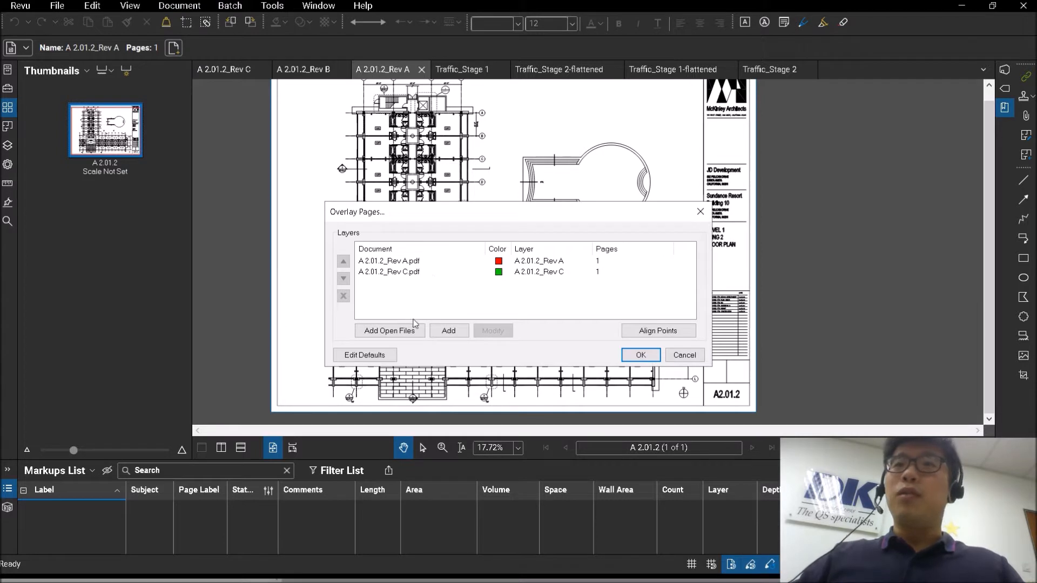
left_click(448, 331)
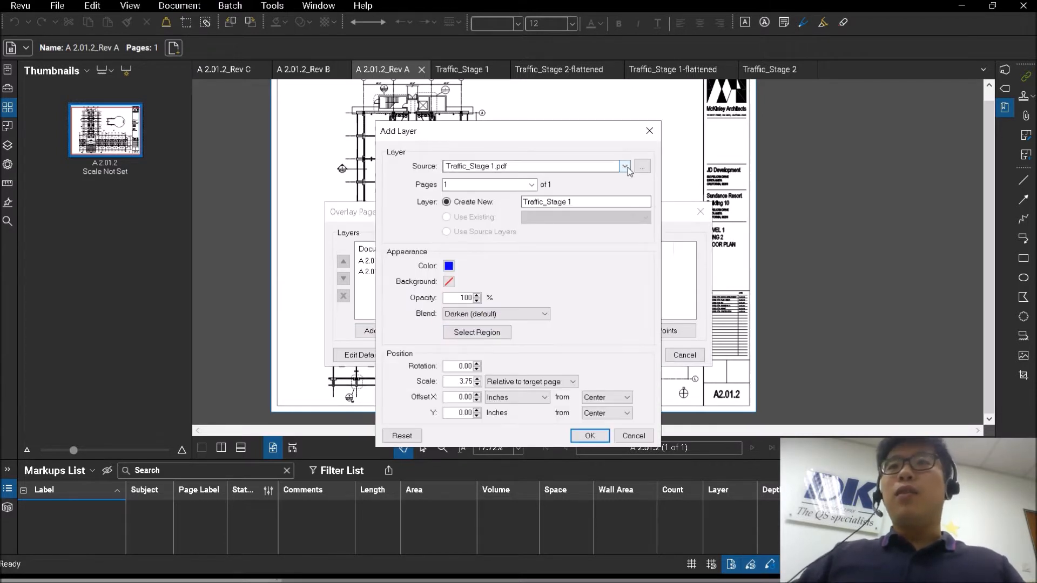
left_click(624, 166)
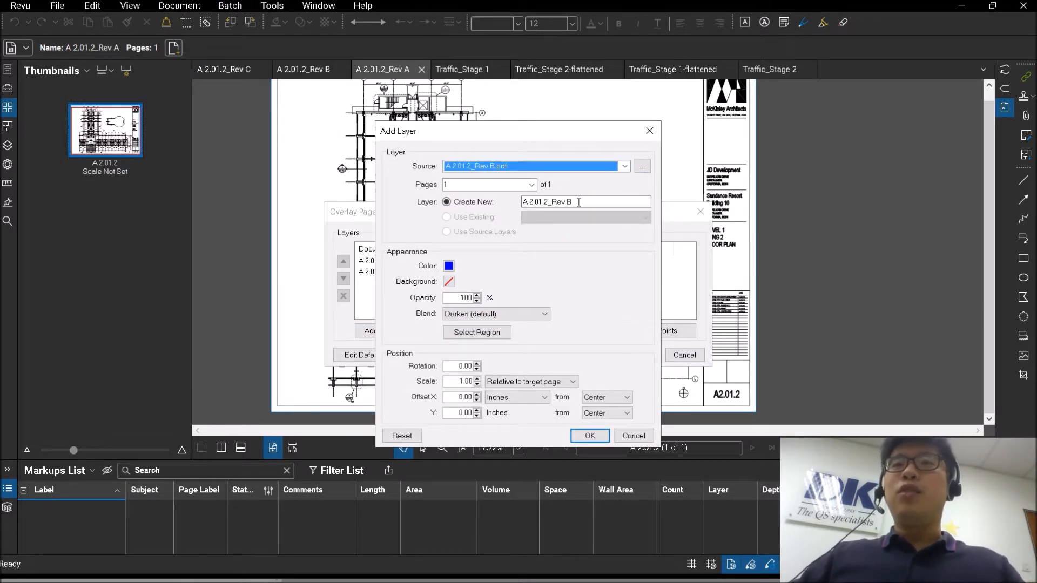
left_click(589, 435)
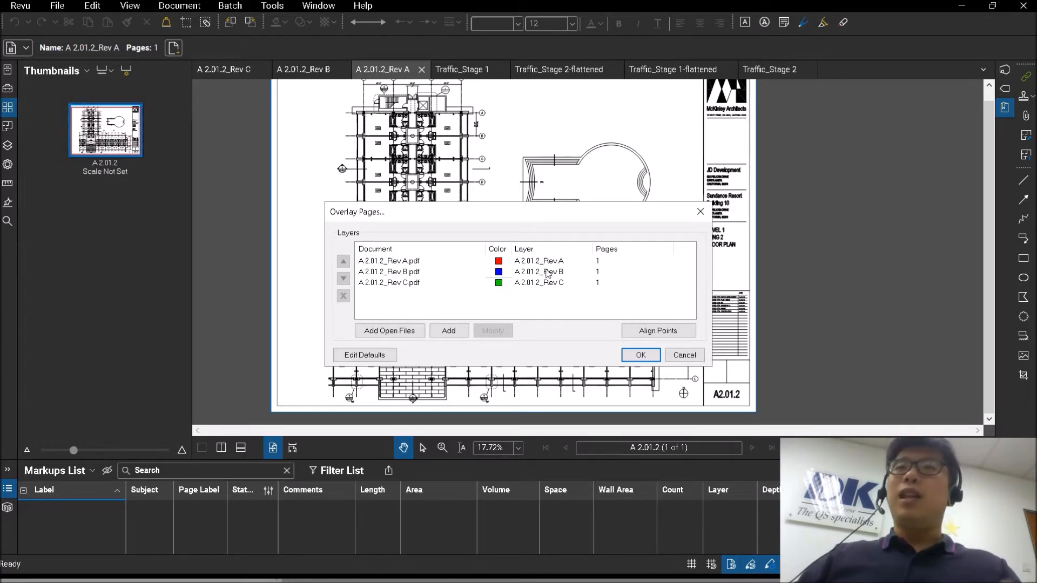
mouse_move(628, 274)
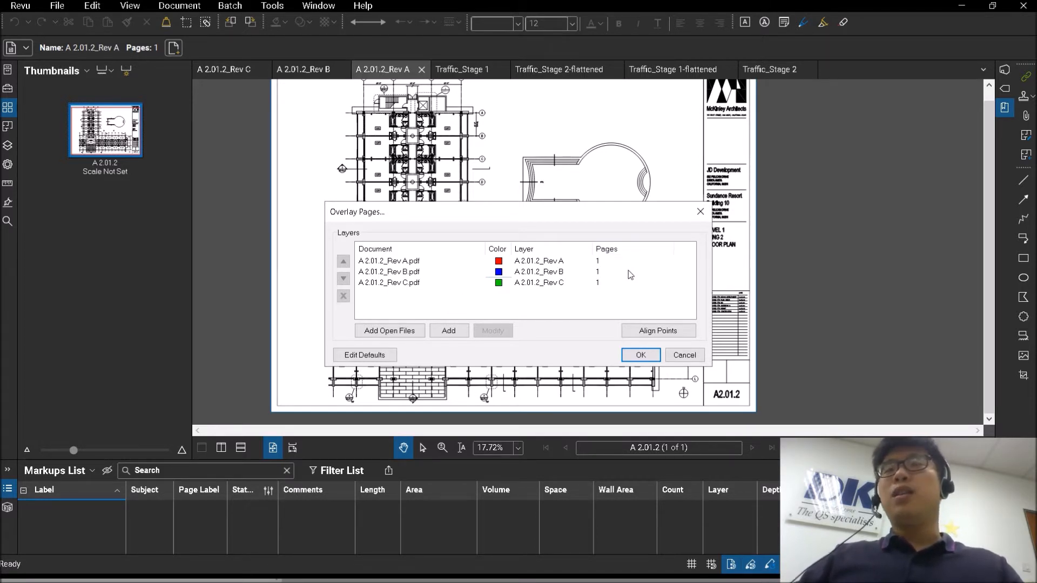
mouse_move(510, 259)
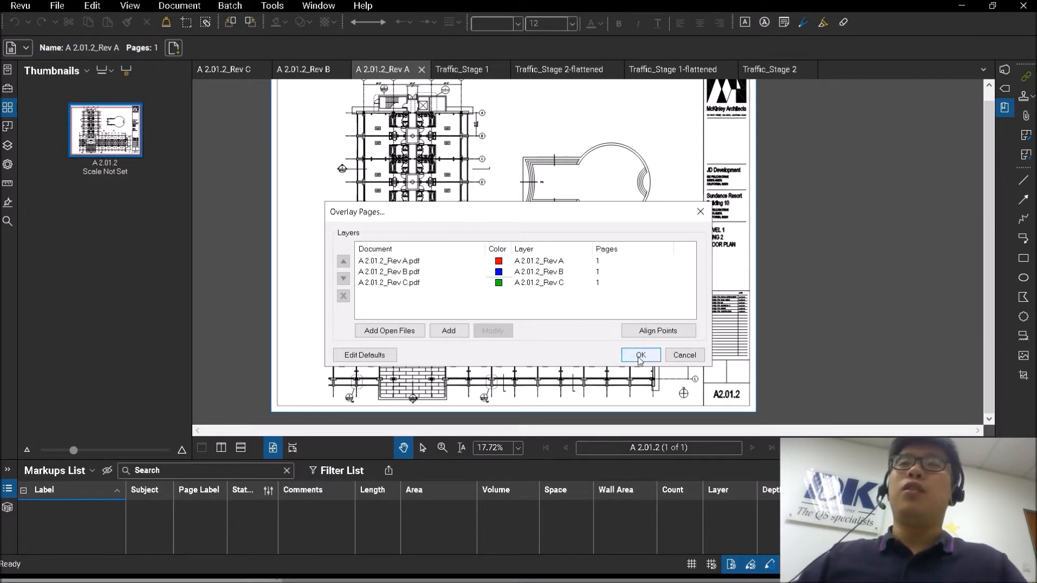
- Create the three-revision Overlay and review its Rev A and Rev B layers in the Layers panel
left_click(640, 356)
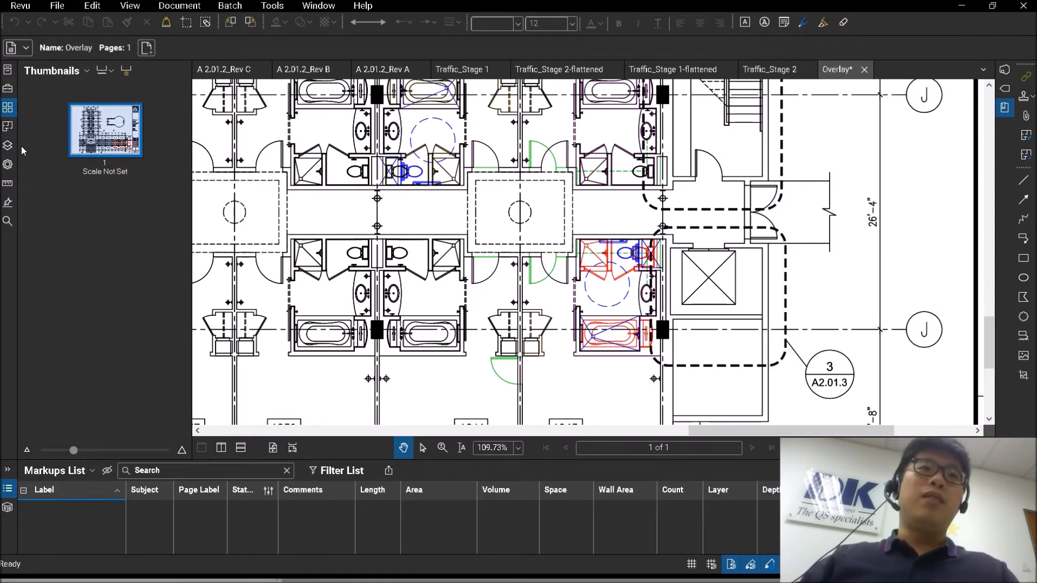
left_click(8, 145)
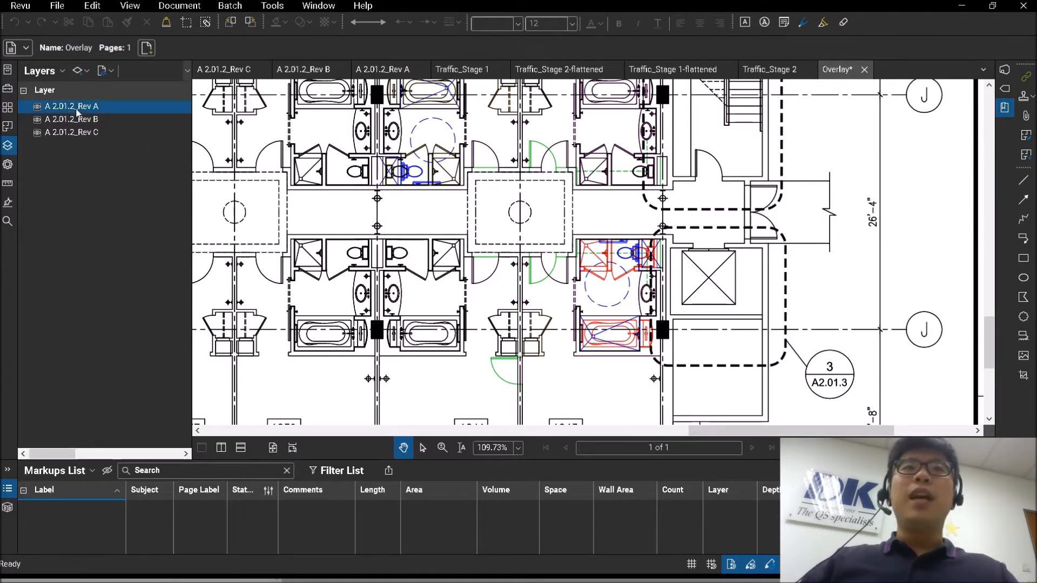
left_click(72, 119)
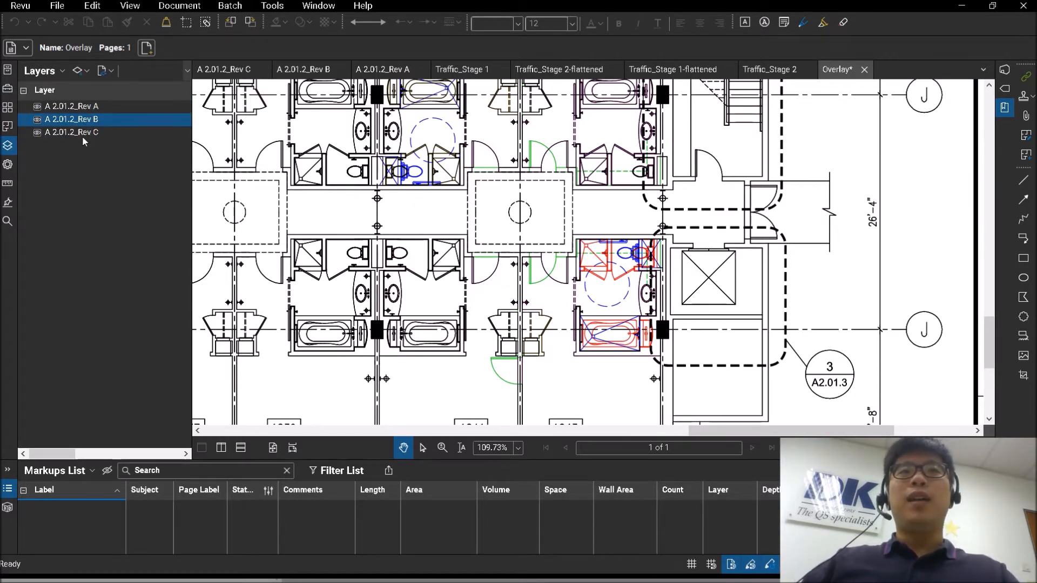
left_click(38, 106)
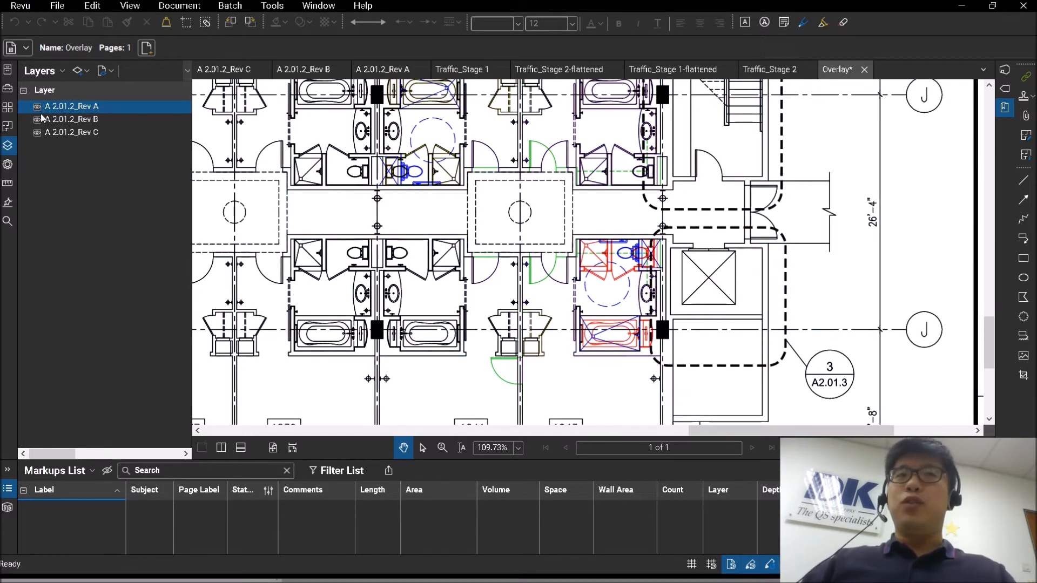
left_click(71, 119)
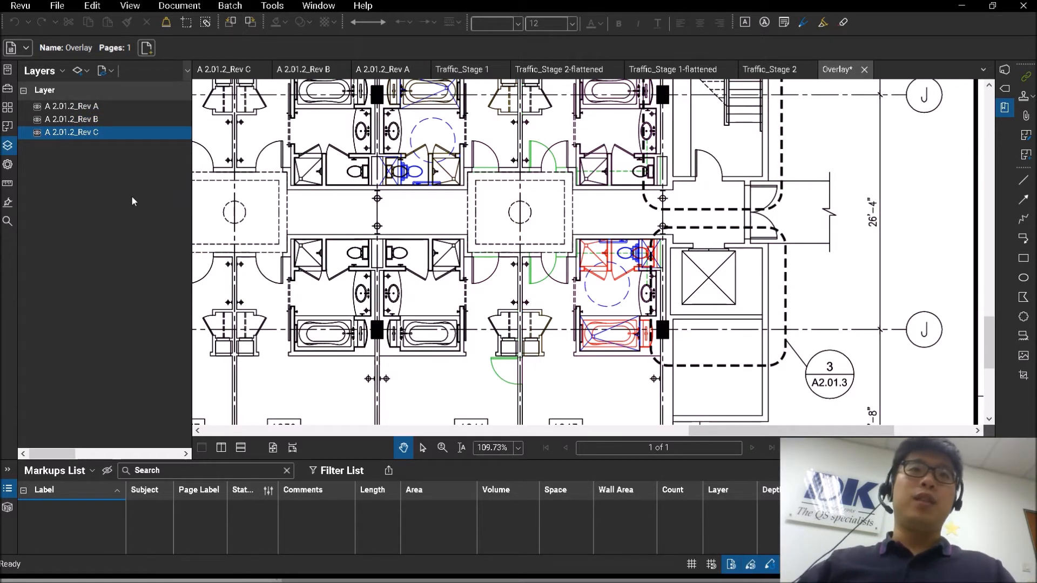
- Close the Overlay document
left_click(864, 69)
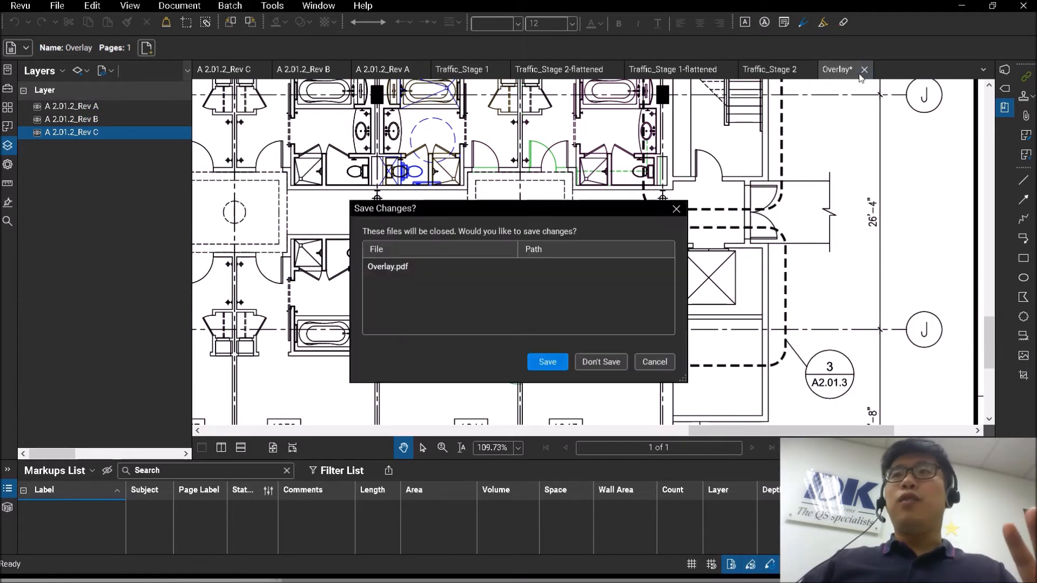
- Discard the unsaved overlay and run Compare Documents on Rev A versus Rev B
left_click(601, 362)
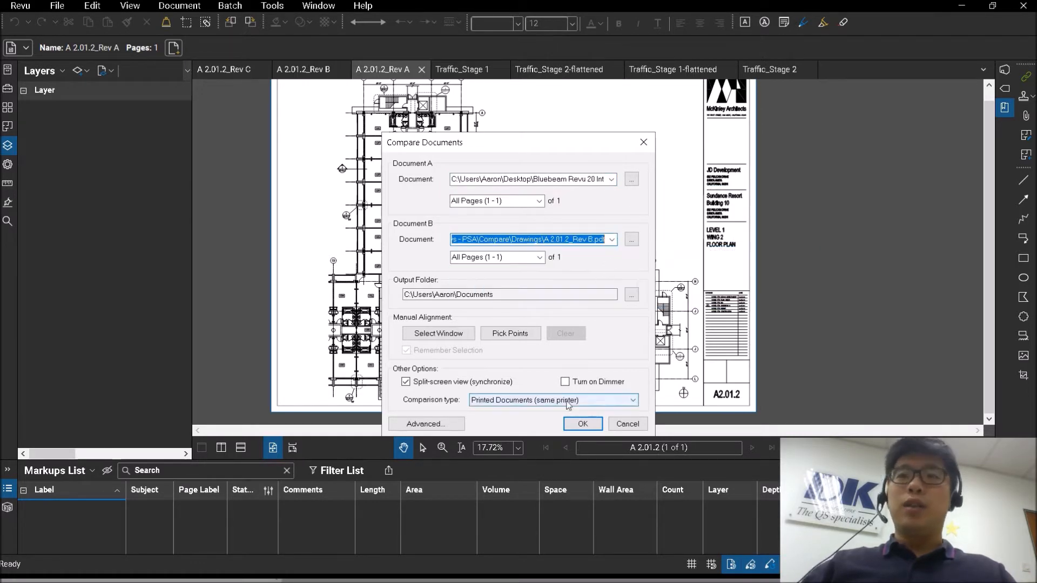
left_click(581, 423)
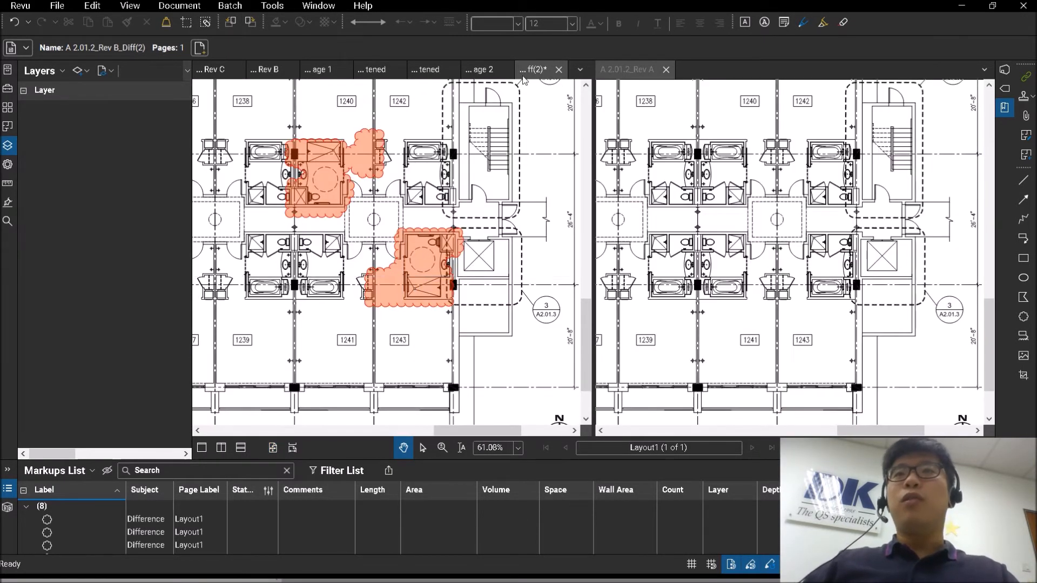
mouse_move(536, 70)
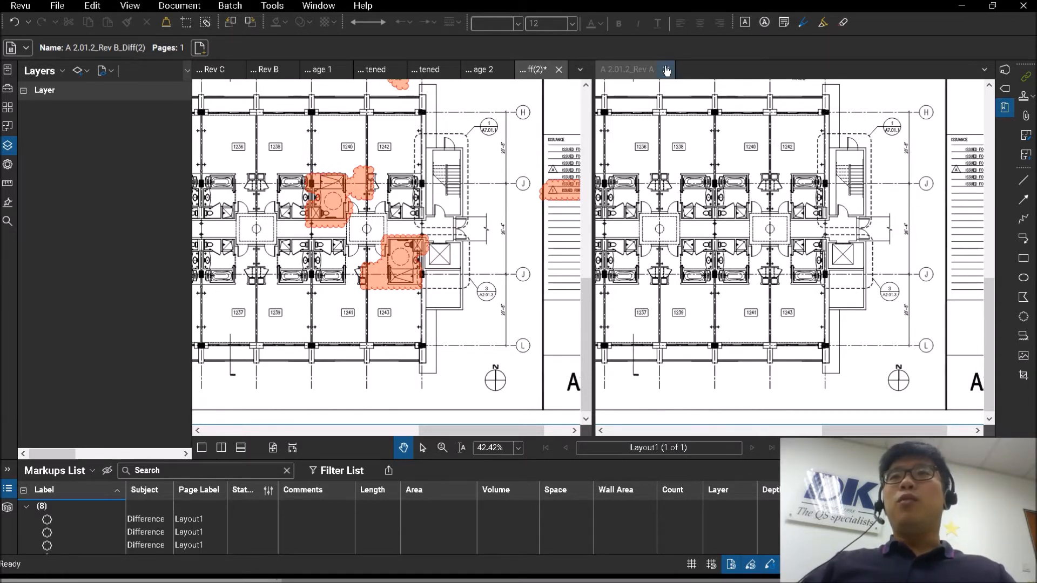
- Close the comparison and Rev B drawings without saving and switch to the Traffic_Stage 1 plan
left_click(666, 70)
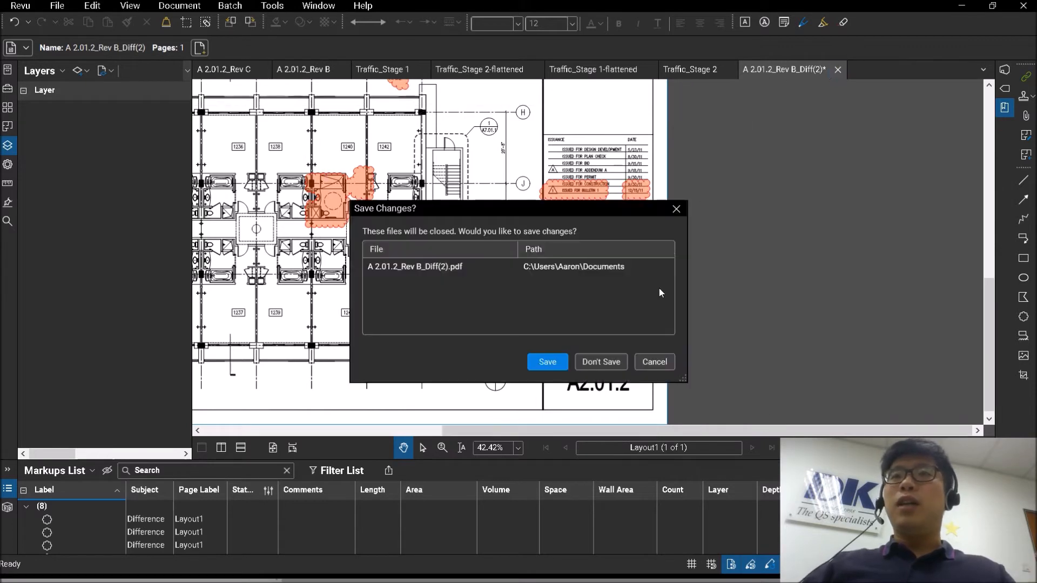
left_click(600, 362)
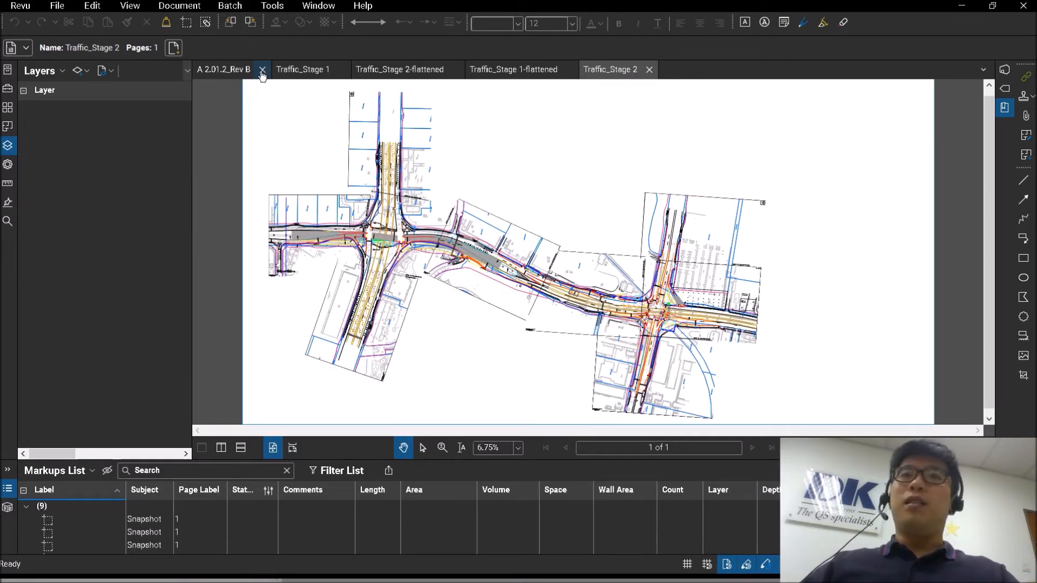
left_click(262, 69)
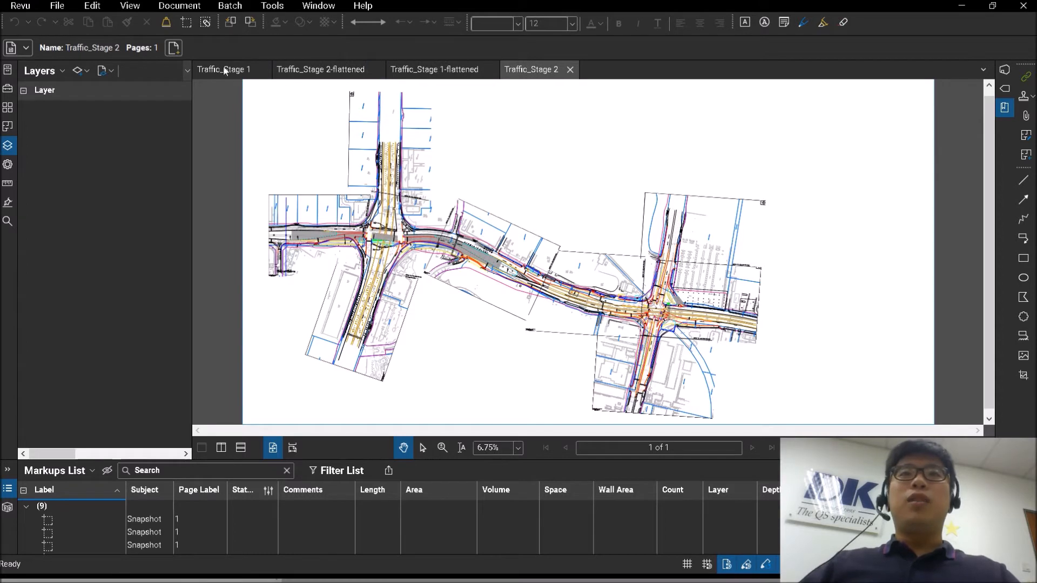
left_click(225, 68)
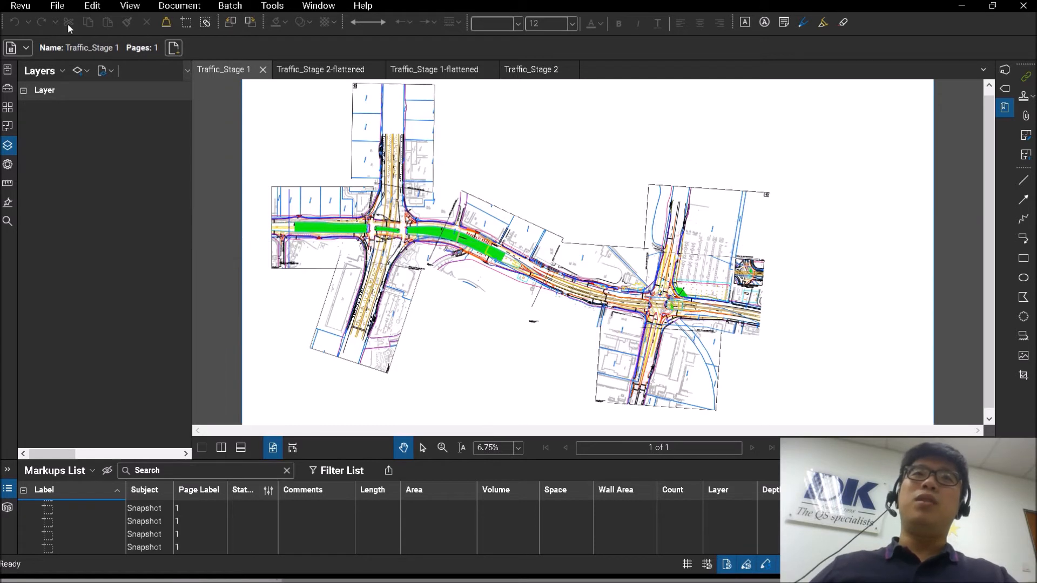
left_click(91, 6)
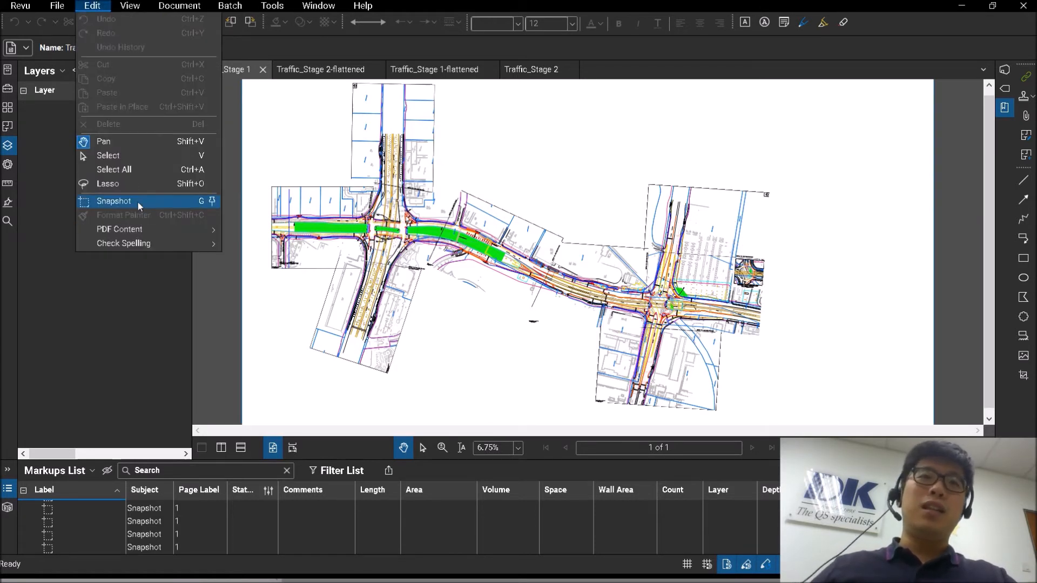
left_click(138, 203)
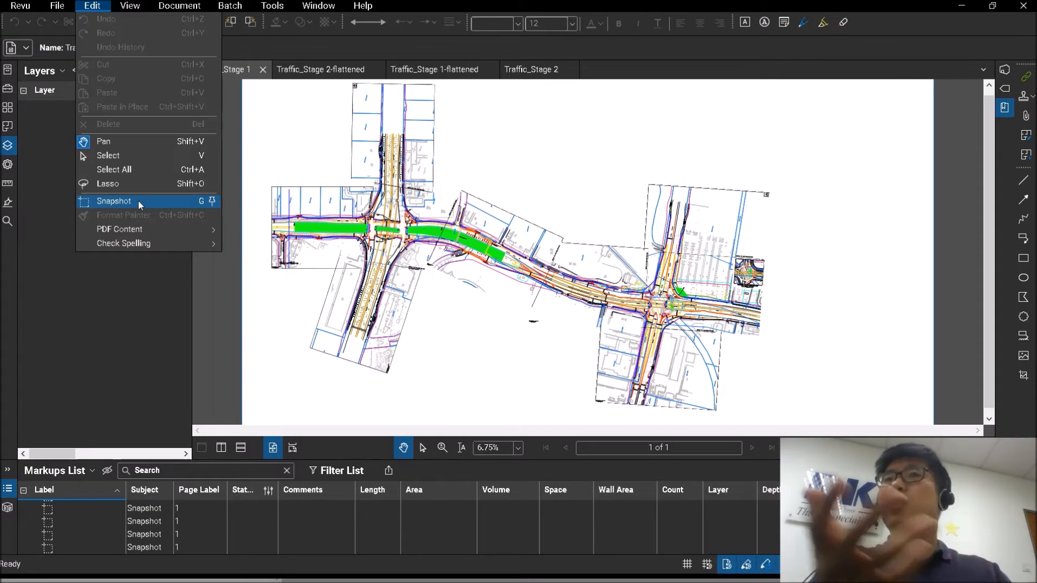
left_click(114, 201)
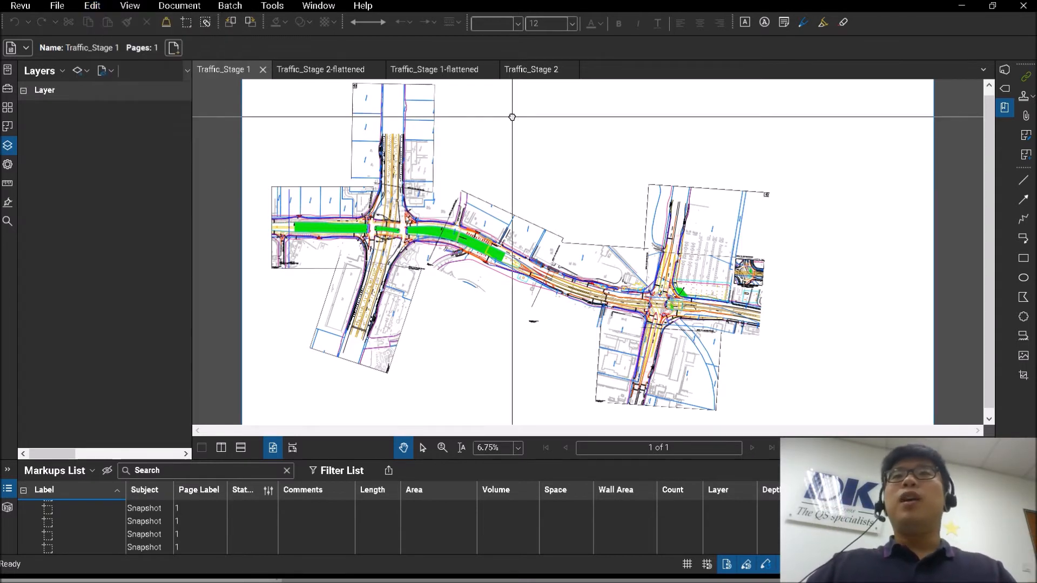
left_click(178, 6)
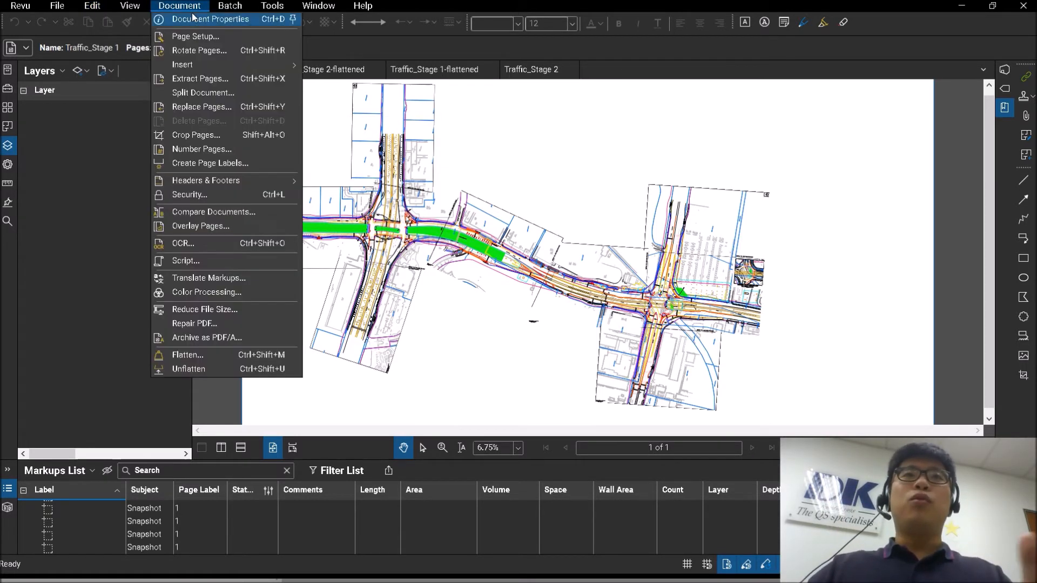
left_click(200, 226)
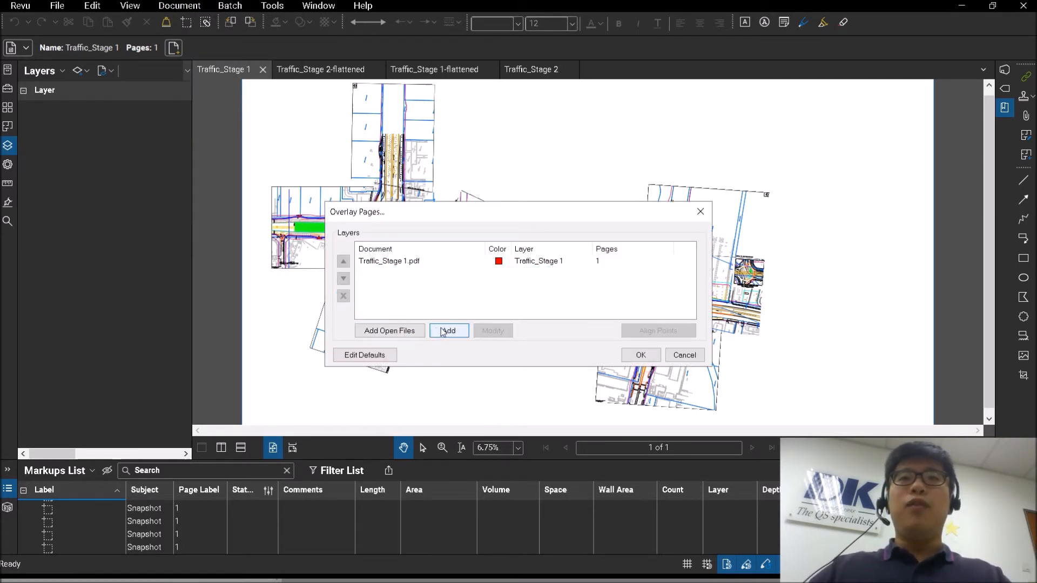
left_click(448, 331)
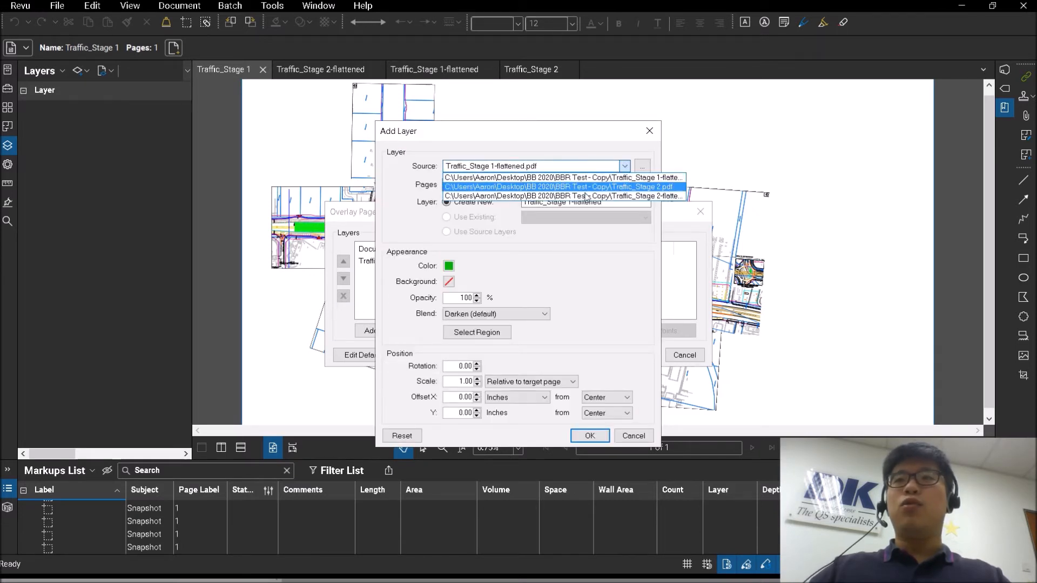
left_click(563, 186)
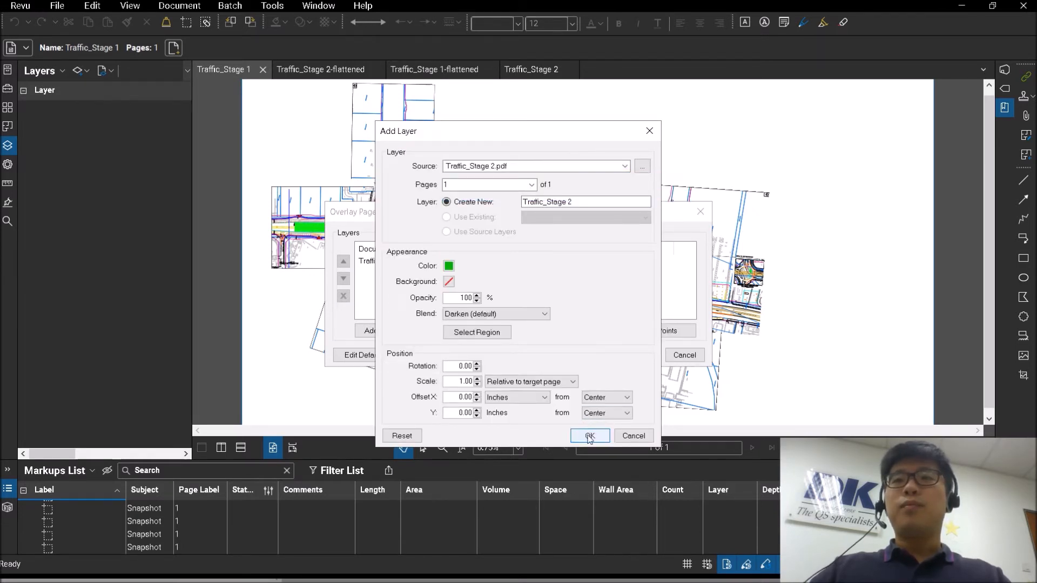
left_click(589, 436)
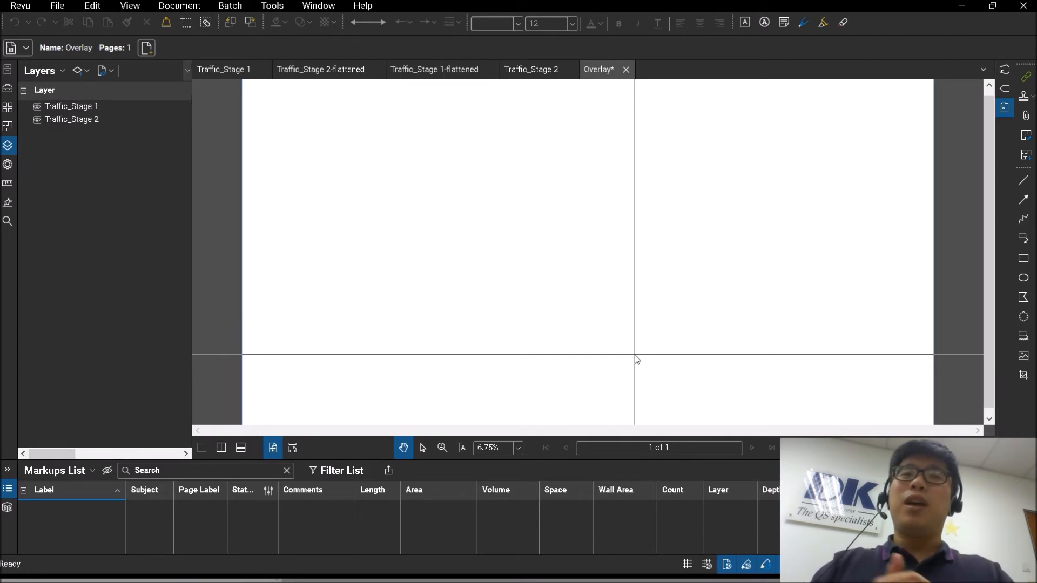
mouse_move(633, 354)
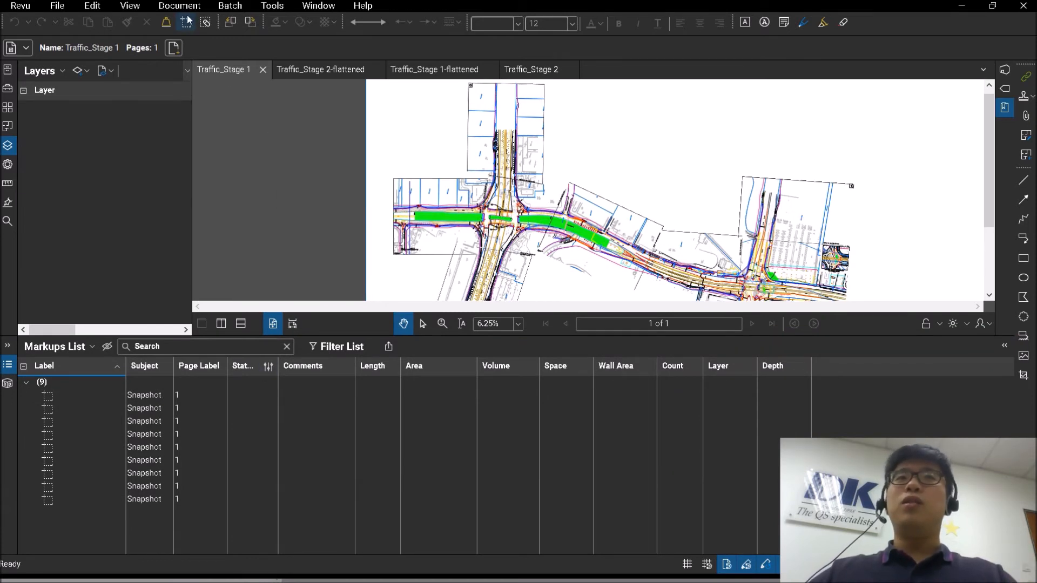
- Show the Document menu for the flatten and overlay commands
left_click(179, 5)
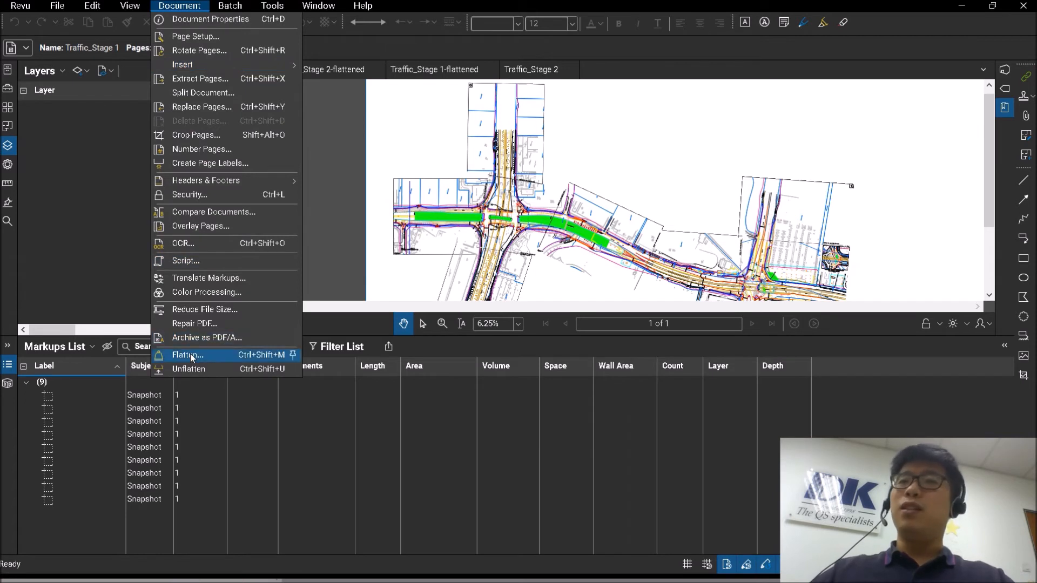
mouse_move(393, 413)
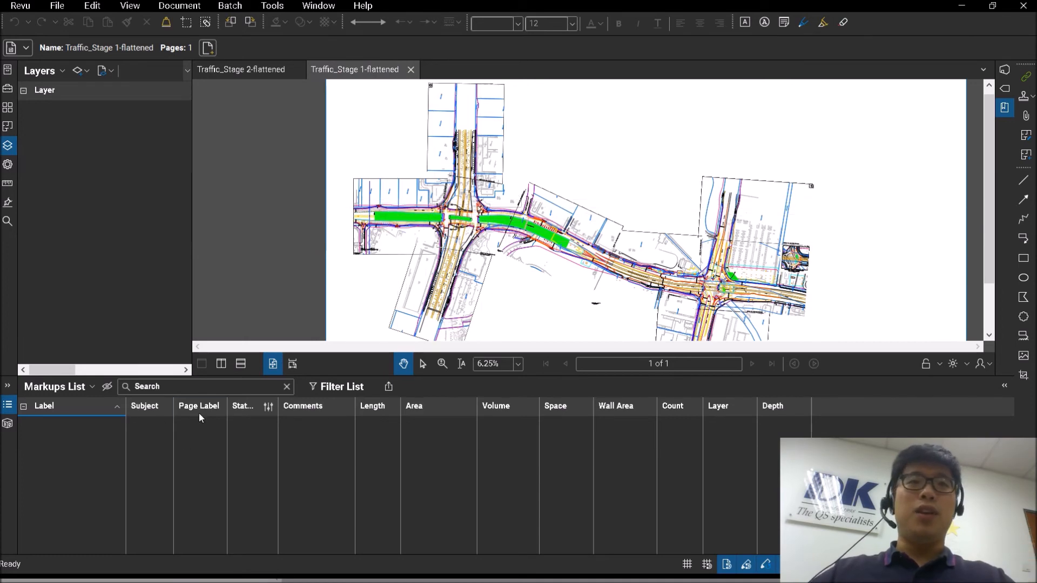
mouse_move(296, 480)
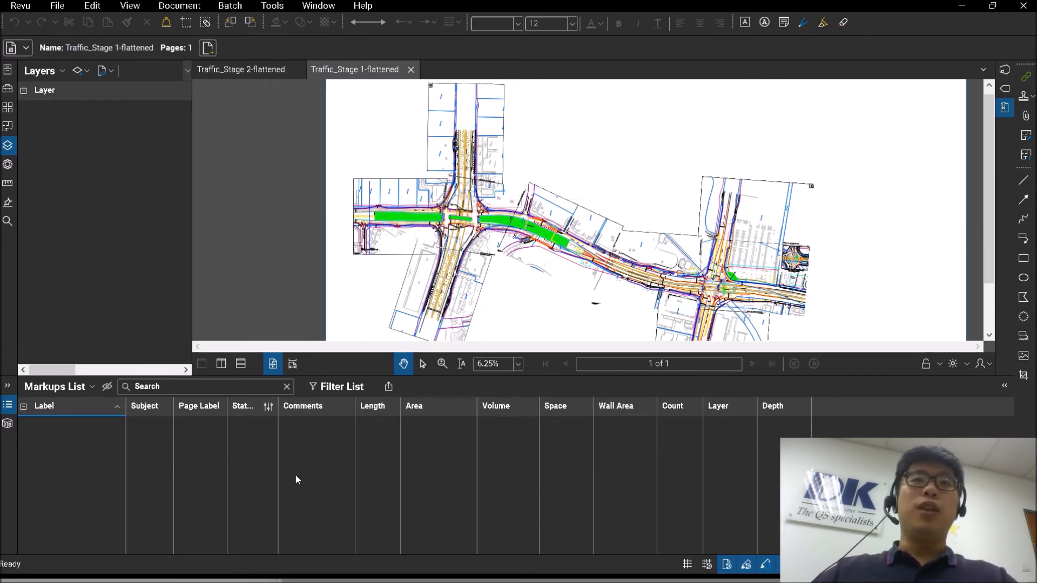
- Generate a red-and-green Overlay of the flattened Stage 1 and Stage 2 plans via Overlay Pages
left_click(179, 5)
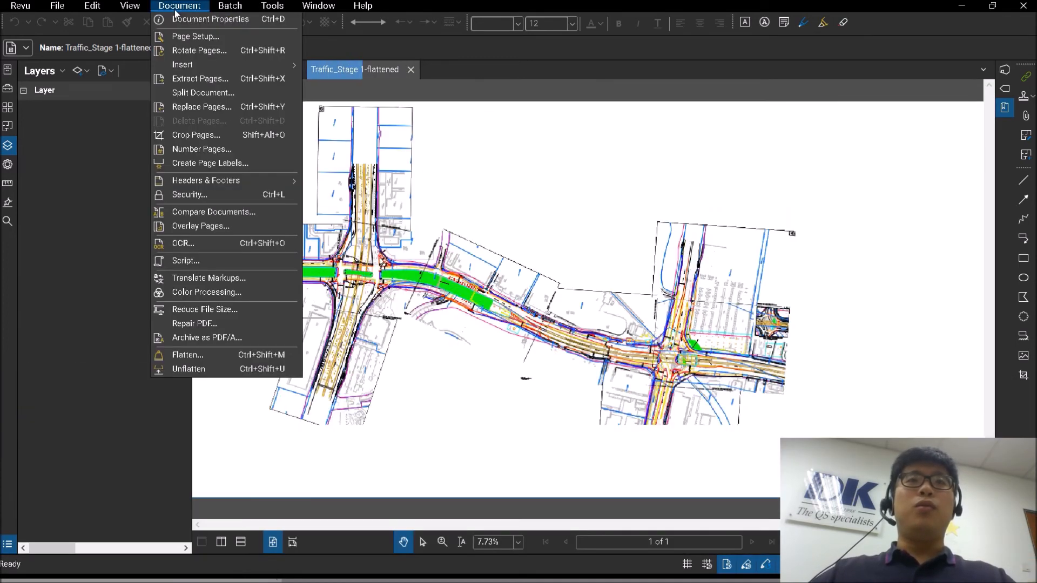
left_click(201, 226)
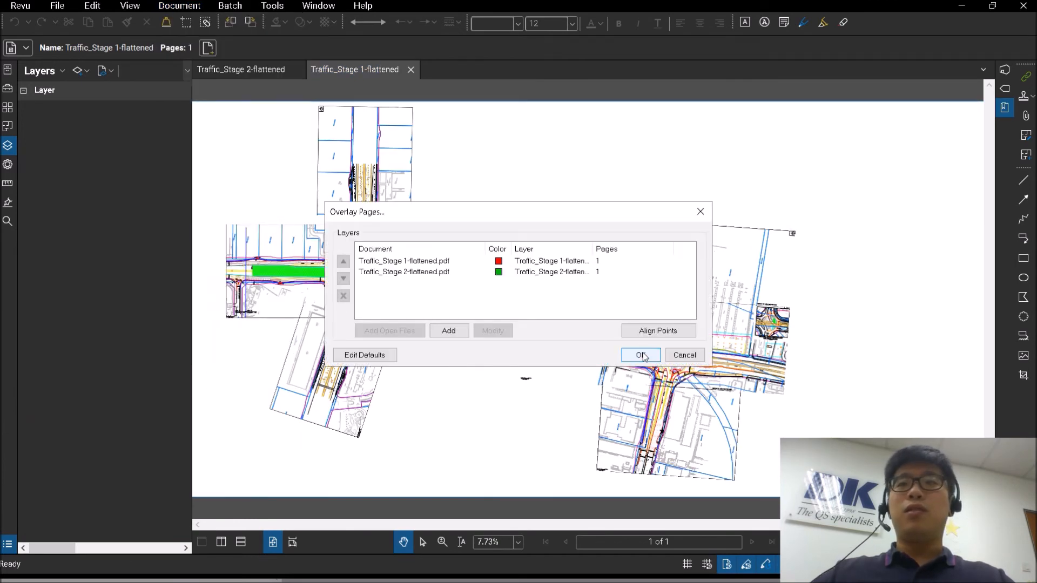
left_click(640, 355)
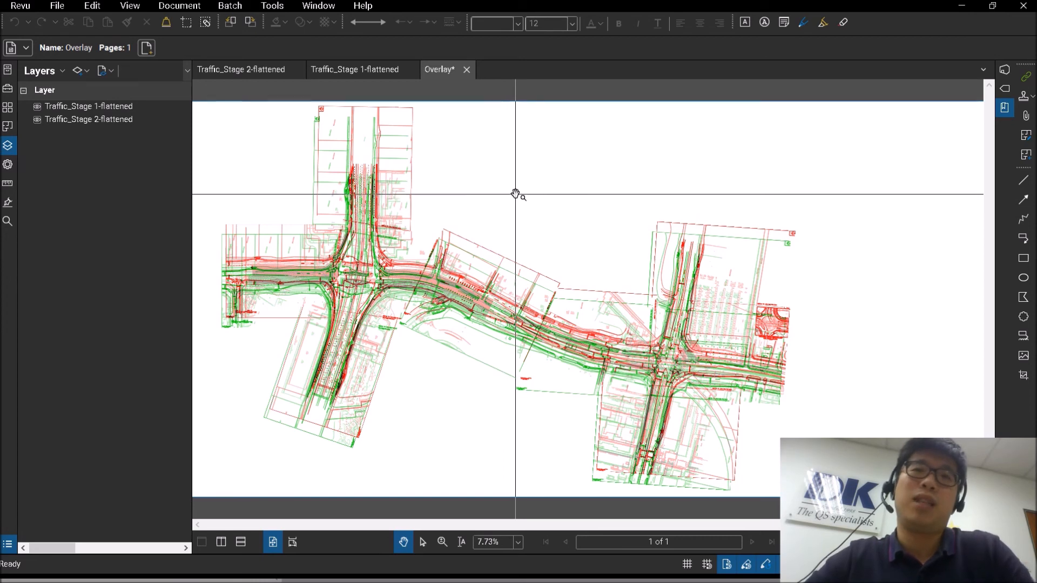
left_click(467, 69)
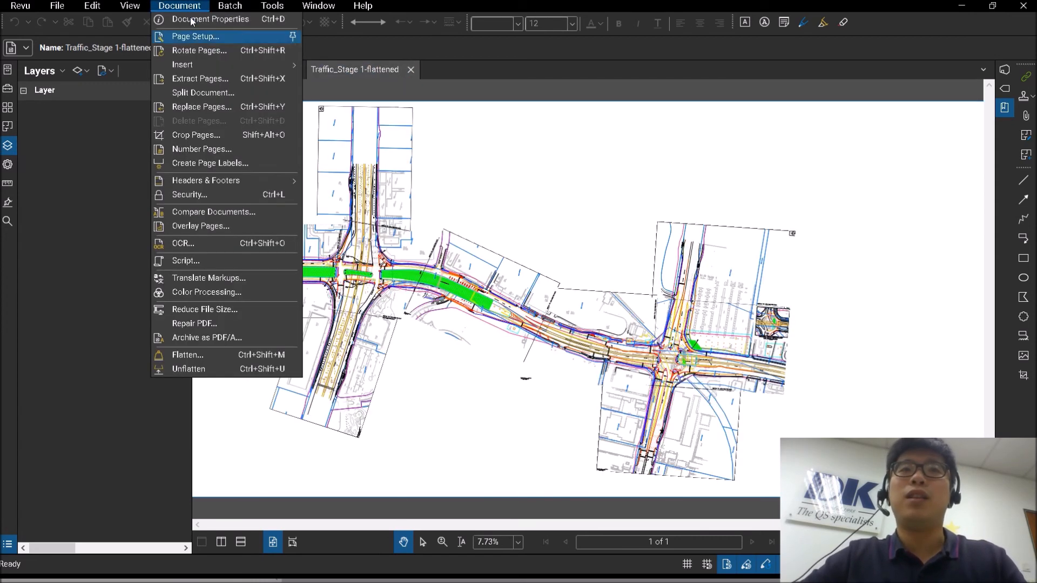
- Begin an Align Points overlay, dismissing the prompt and picking alignment points on flattened Stage 1
left_click(201, 226)
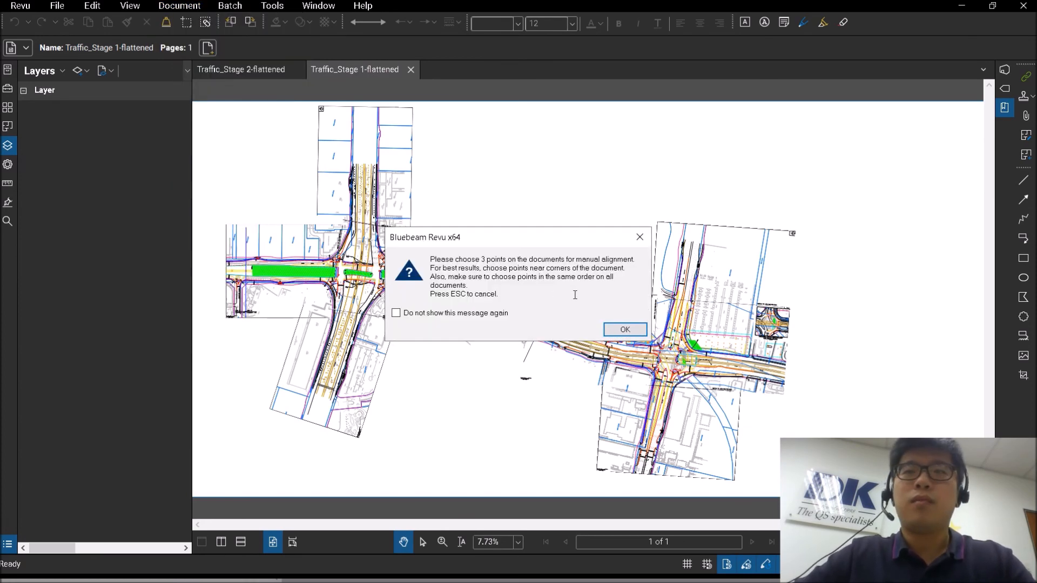
left_click(624, 329)
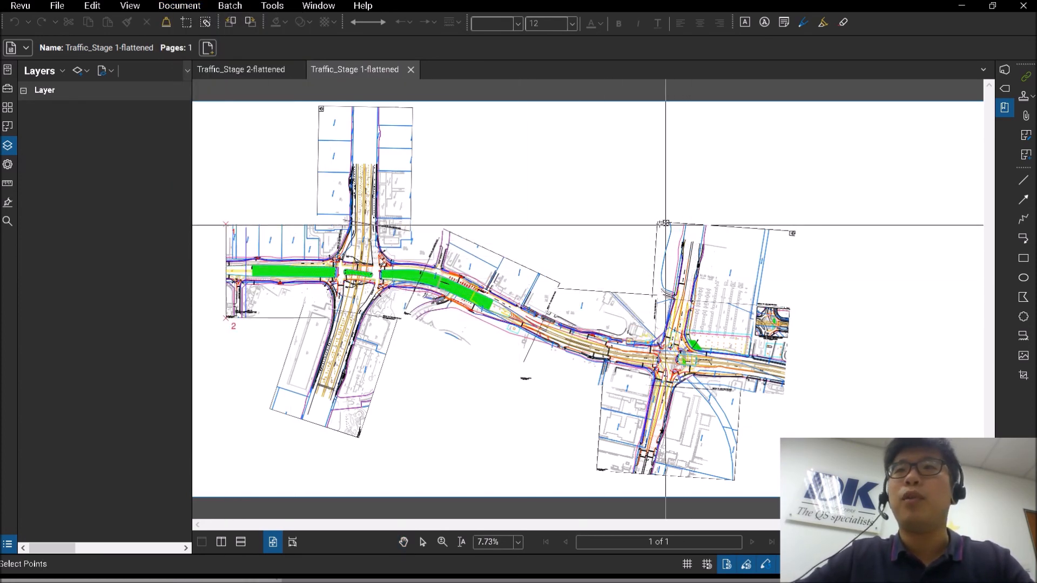
left_click(239, 69)
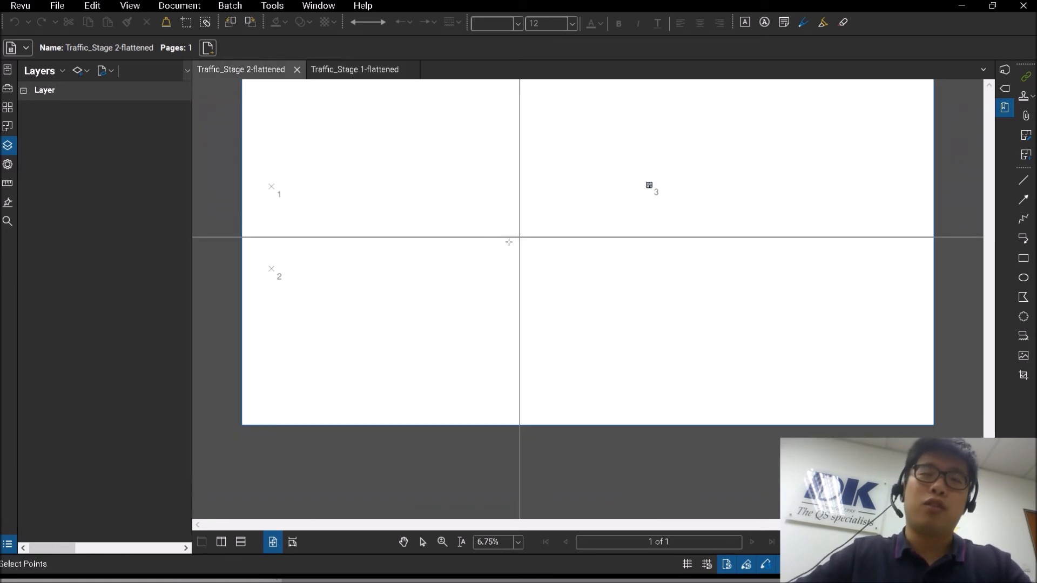
mouse_move(481, 233)
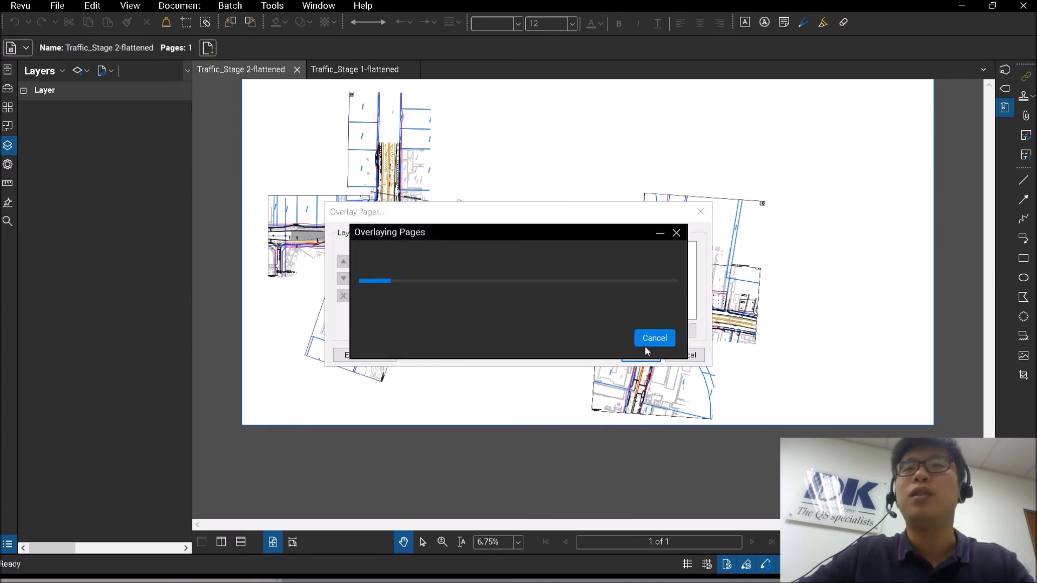
mouse_move(632, 329)
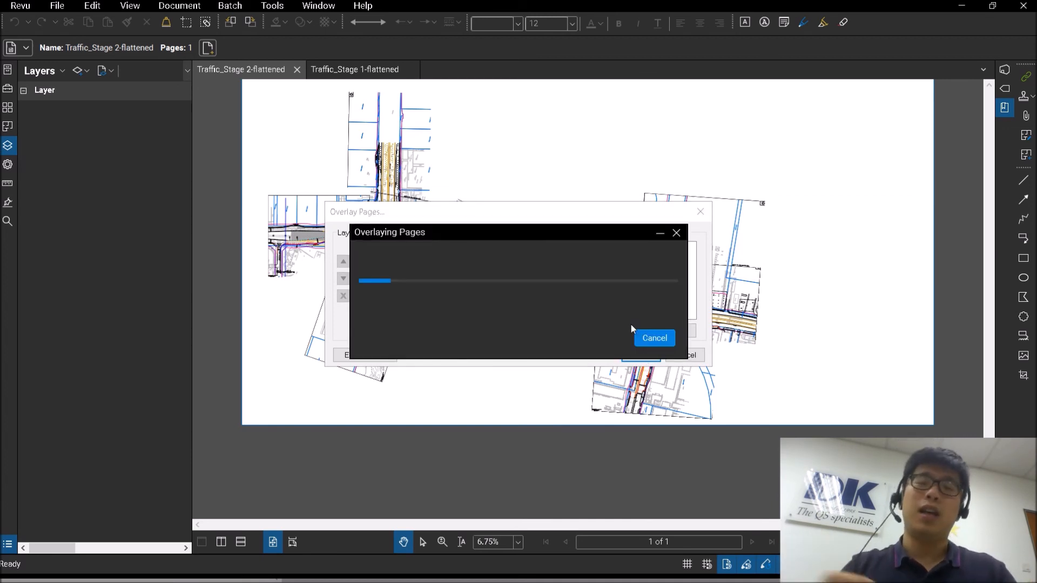